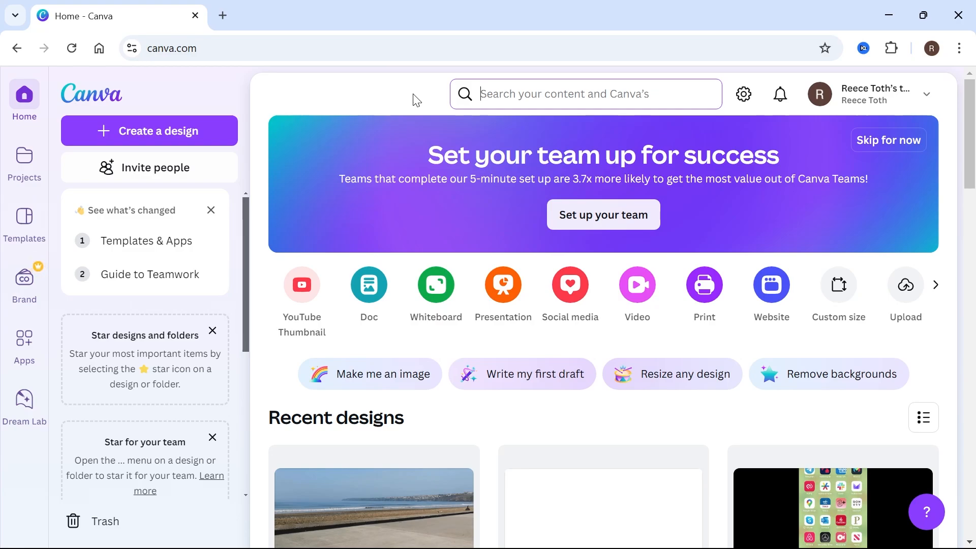
mouse_move(326, 127)
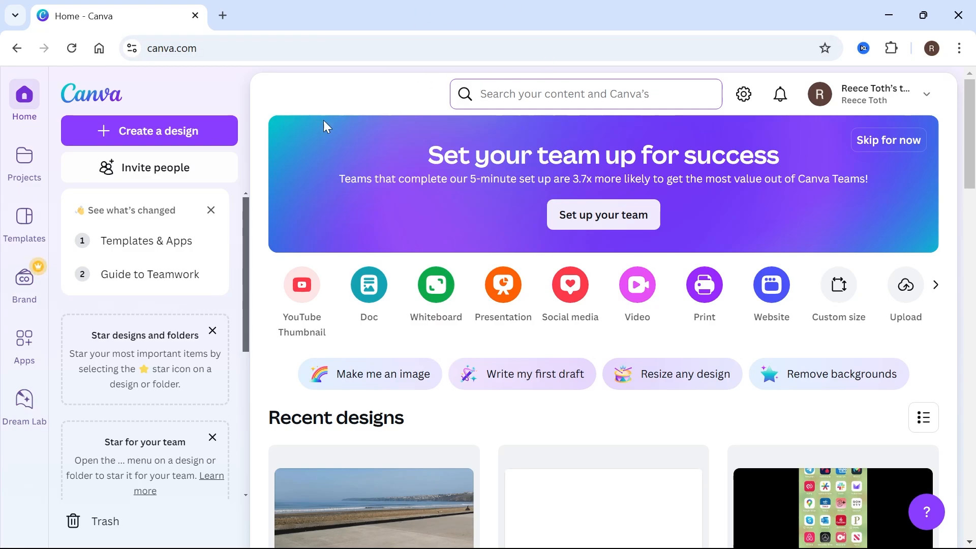
mouse_move(414, 114)
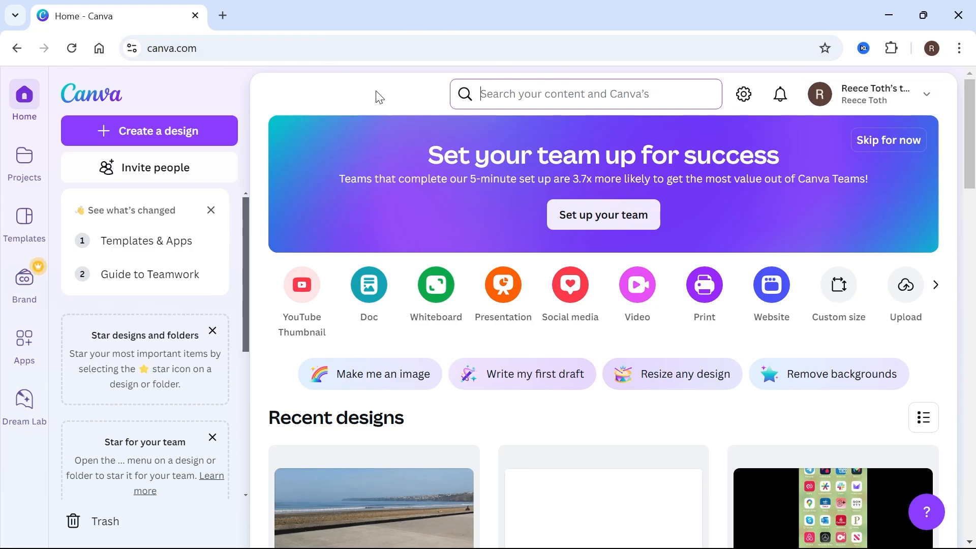
mouse_move(895, 104)
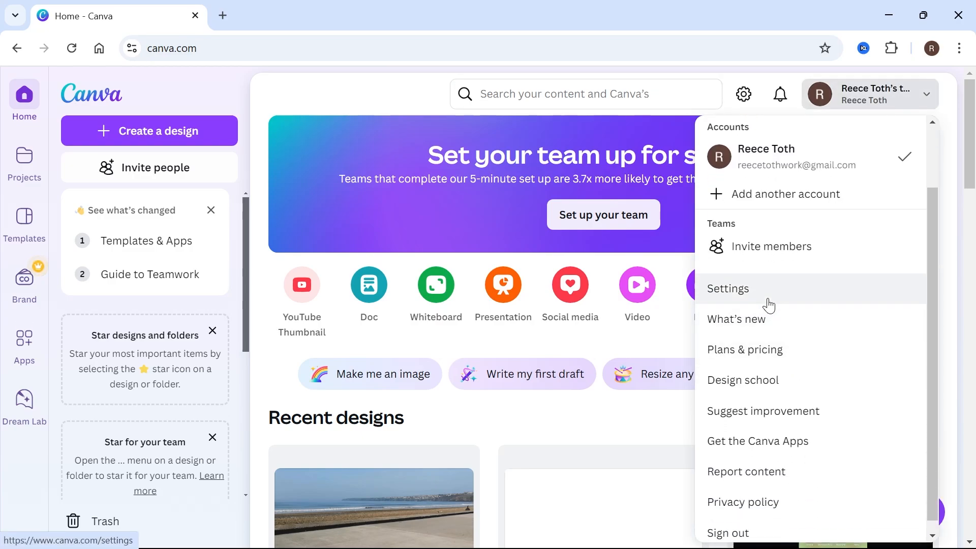
Go to account Settings and open the Billing & plans page for the Canva Teams trial.
left_click(727, 288)
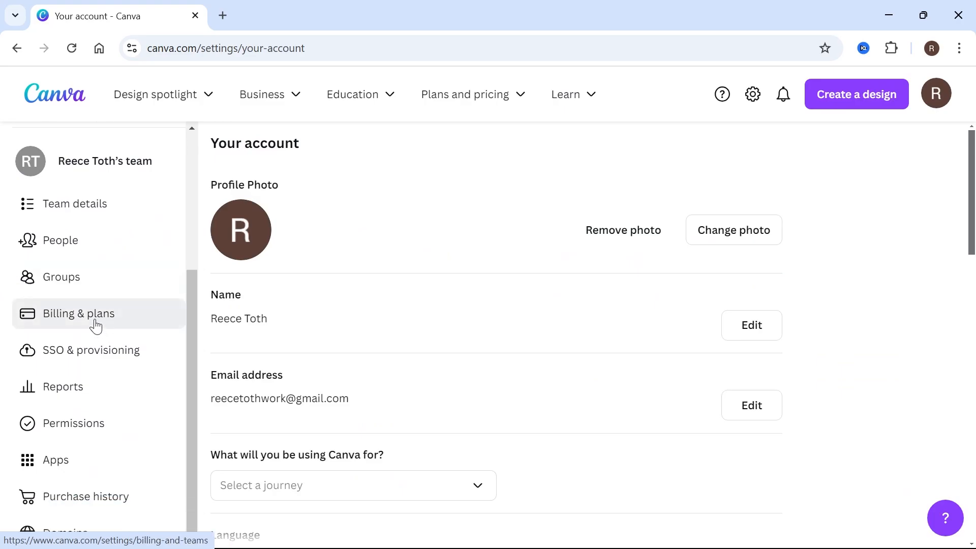
left_click(78, 313)
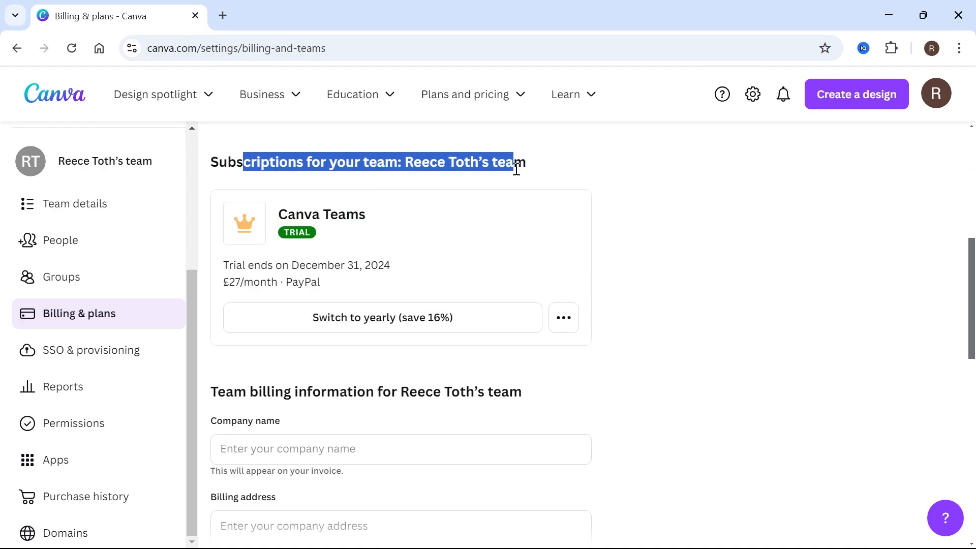
left_click(225, 264)
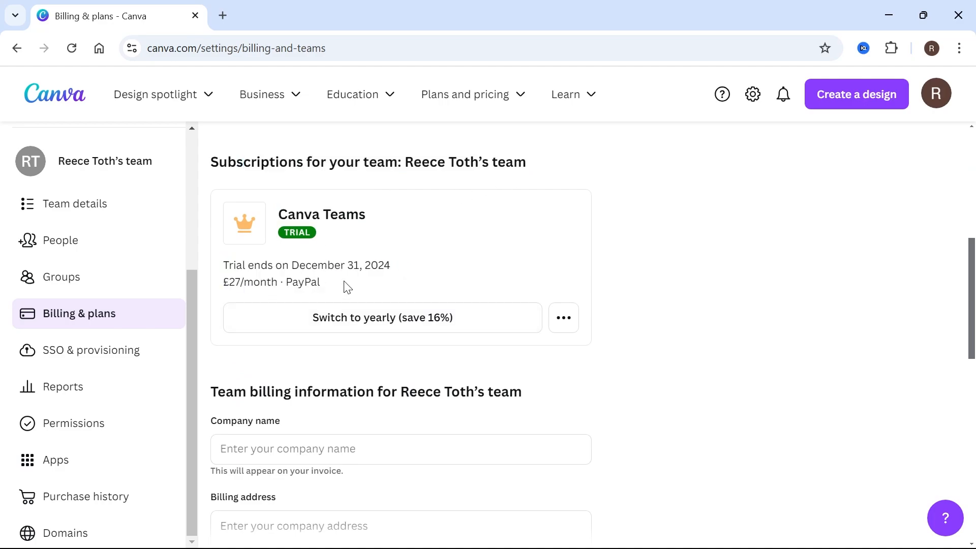
mouse_move(593, 232)
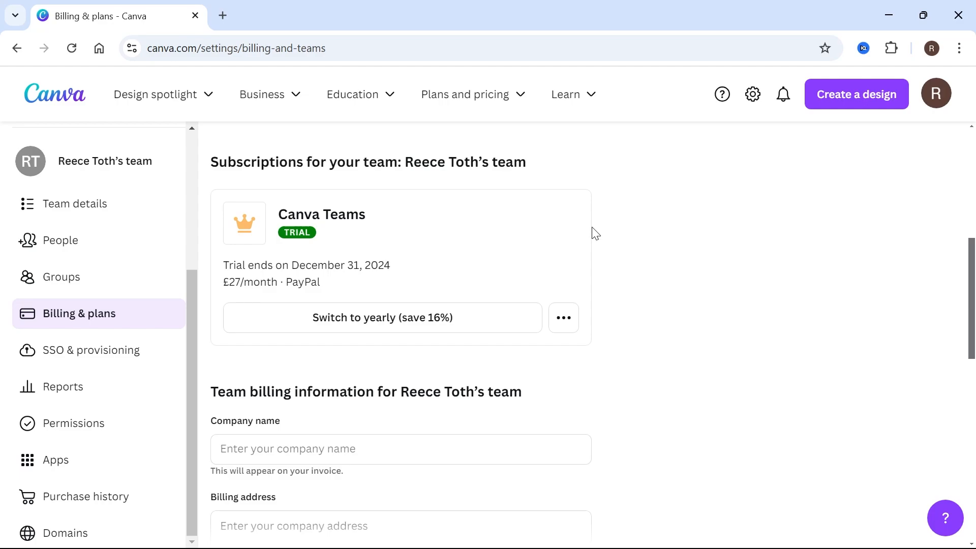
mouse_move(563, 317)
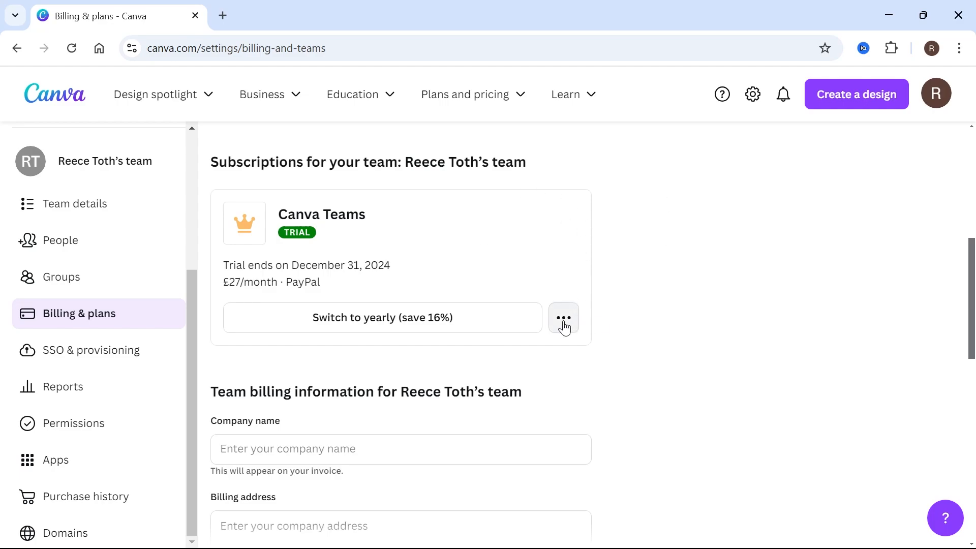
Start cancelling the Canva Teams plan and continue past the cancellation warning.
left_click(563, 317)
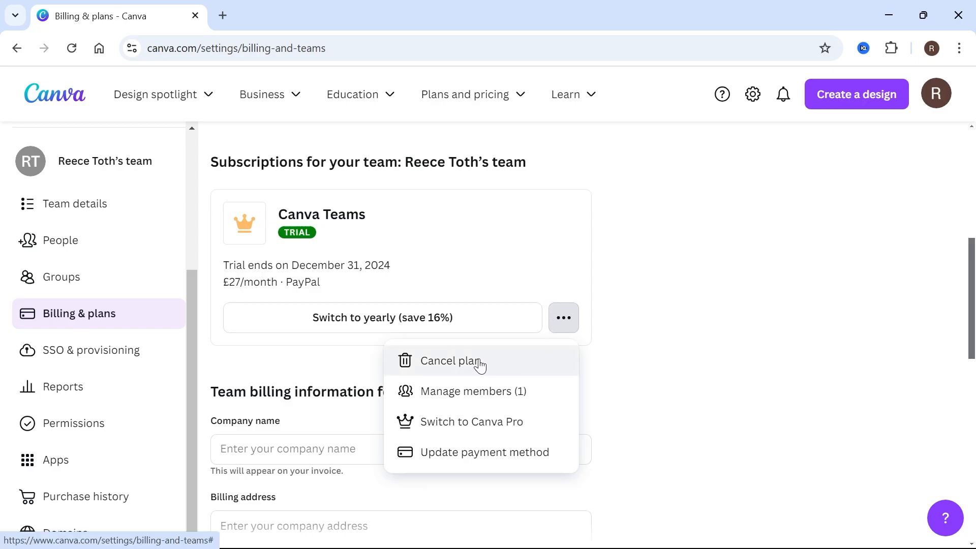
left_click(450, 360)
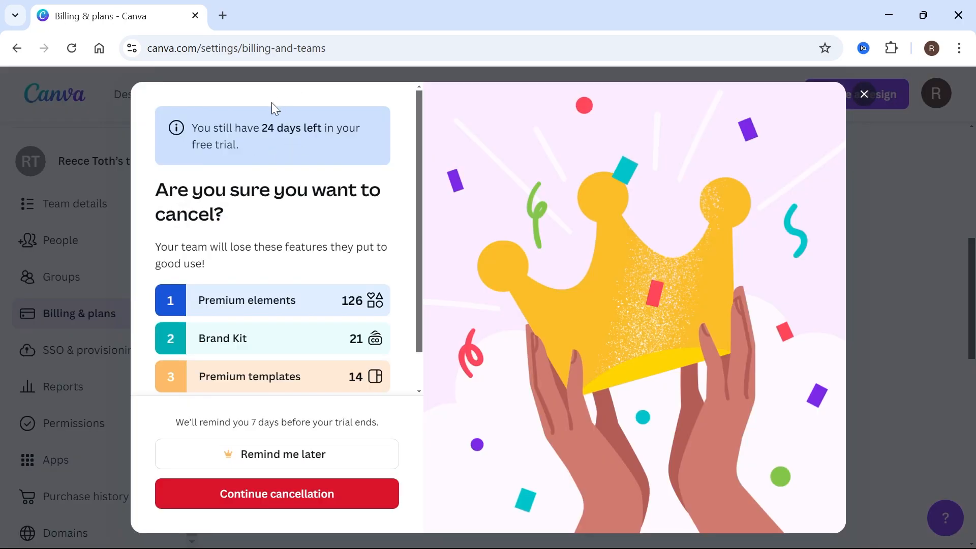
mouse_move(326, 103)
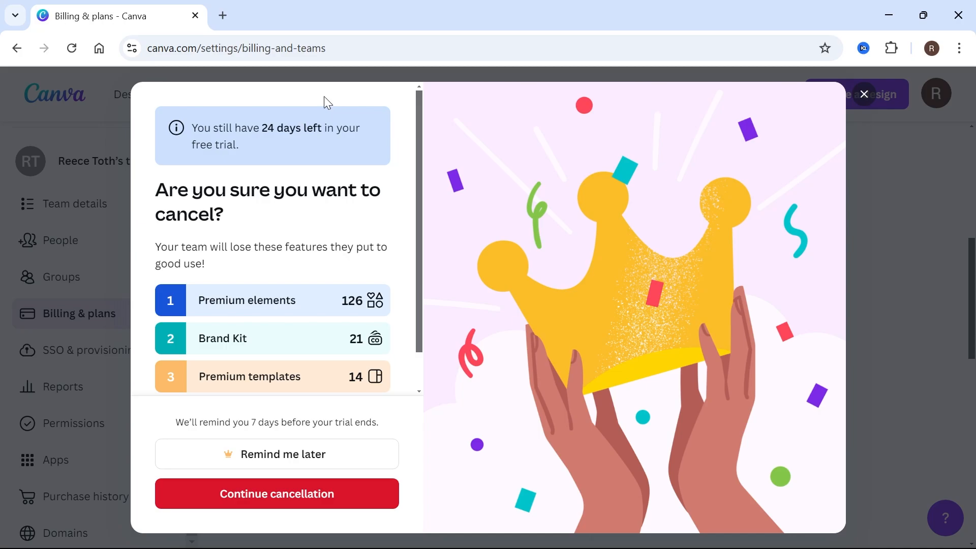
mouse_move(274, 181)
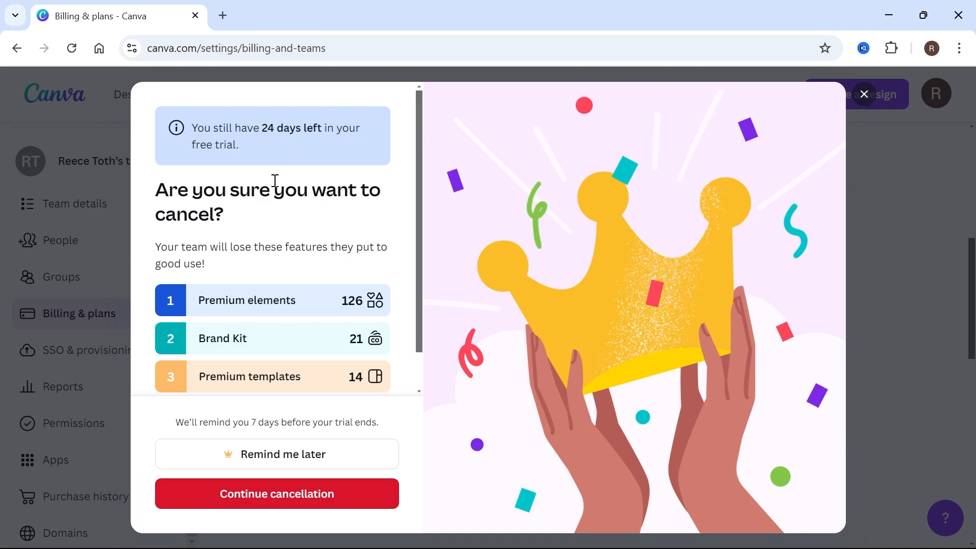
scroll("down", 3)
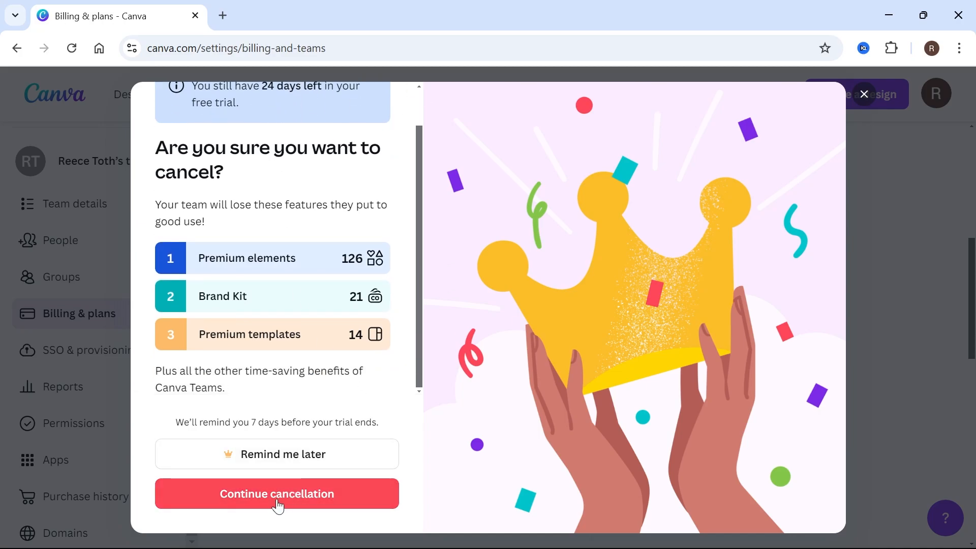
left_click(276, 494)
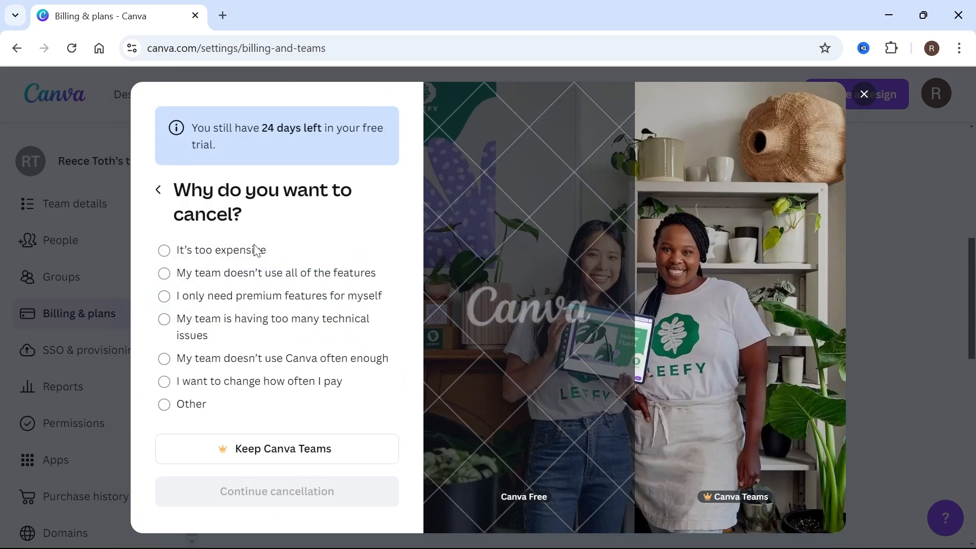
Choose 'too many technical issues' as the reason, submit feedback and close the confirmation.
left_click(164, 319)
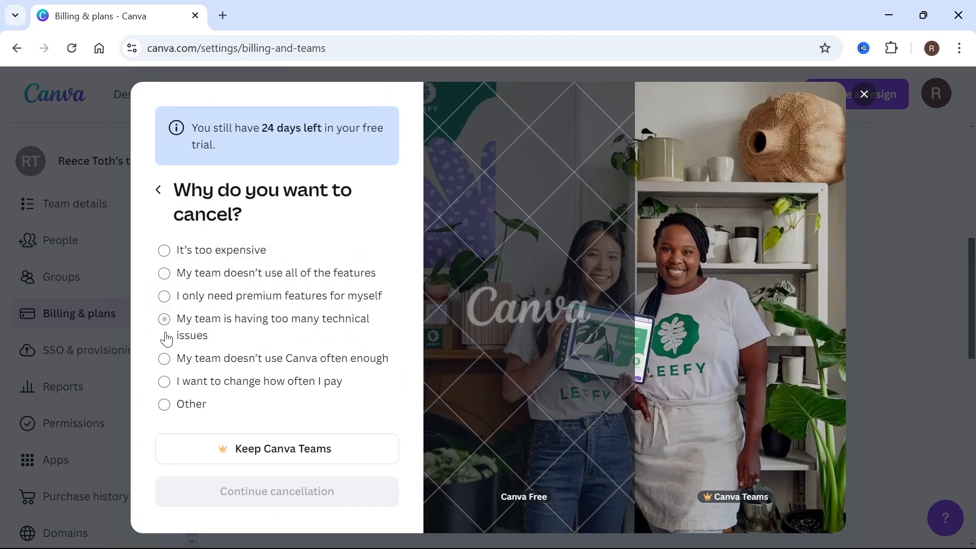
left_click(277, 491)
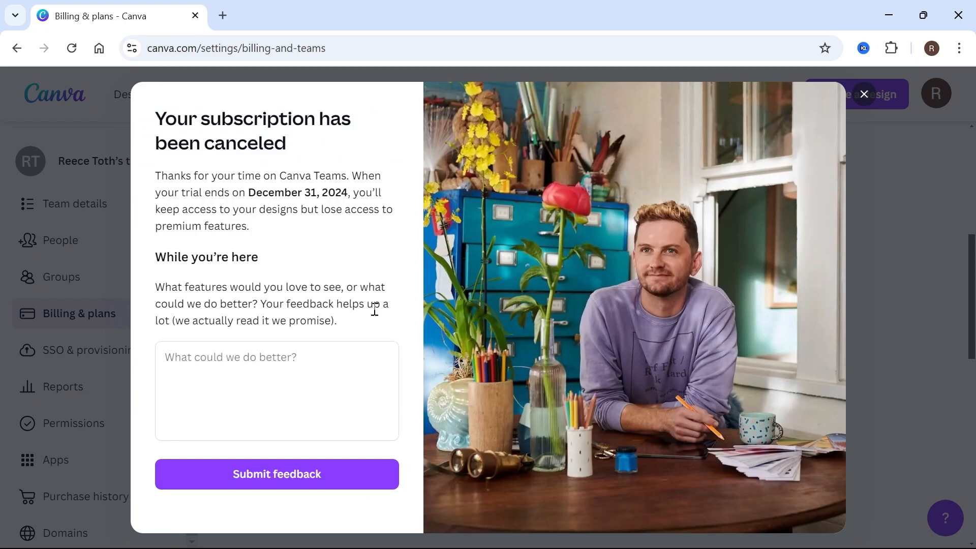
left_click(276, 473)
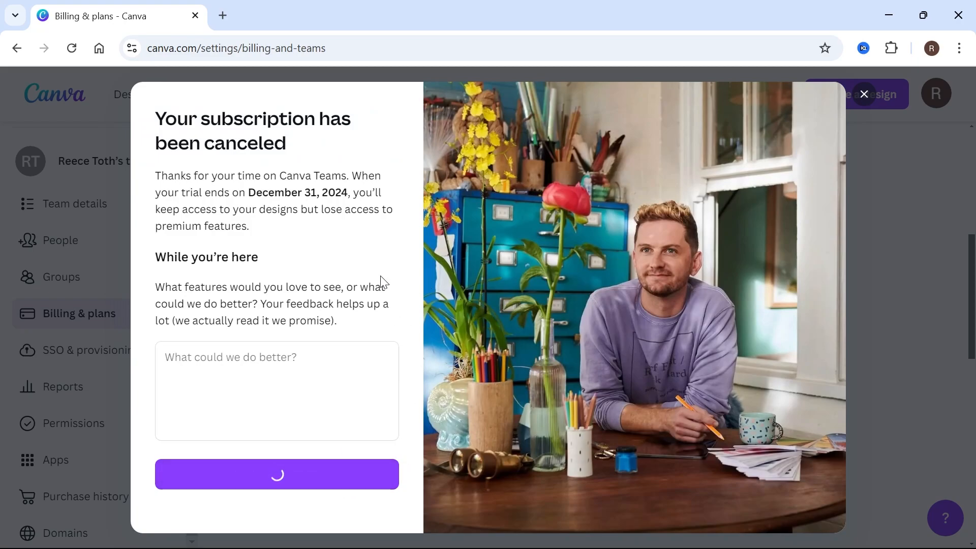
left_click(275, 473)
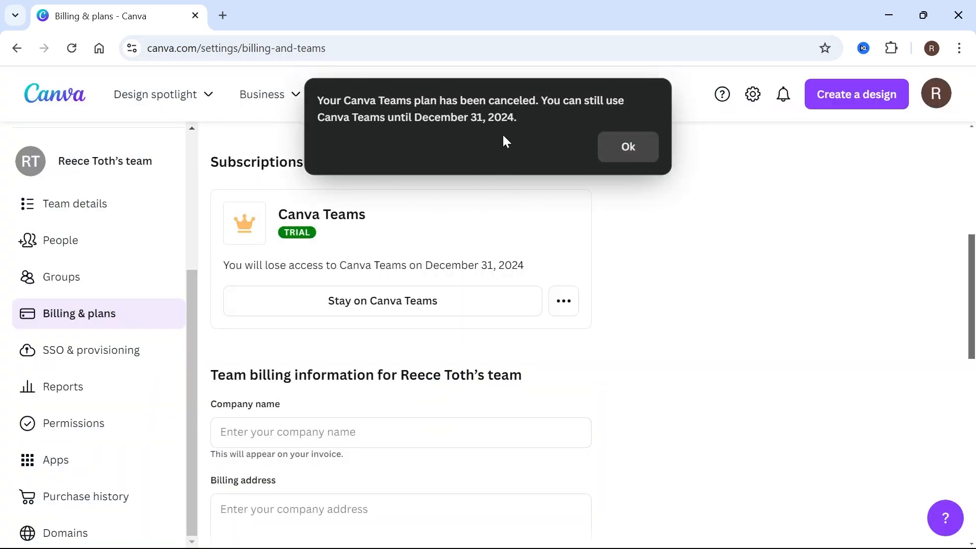
Click Ok on the cancellation banner to leave the December 31, 2024 access notice.
left_click(627, 147)
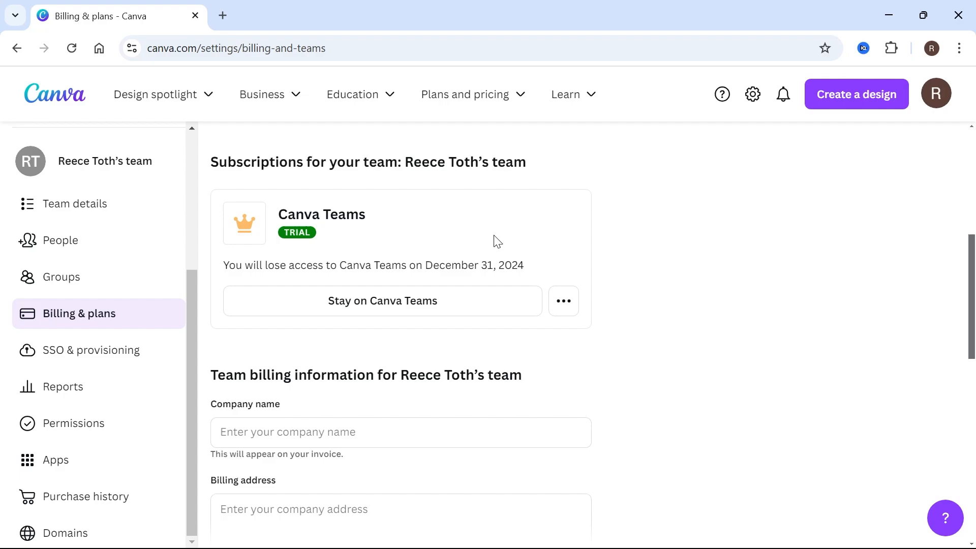
mouse_move(446, 230)
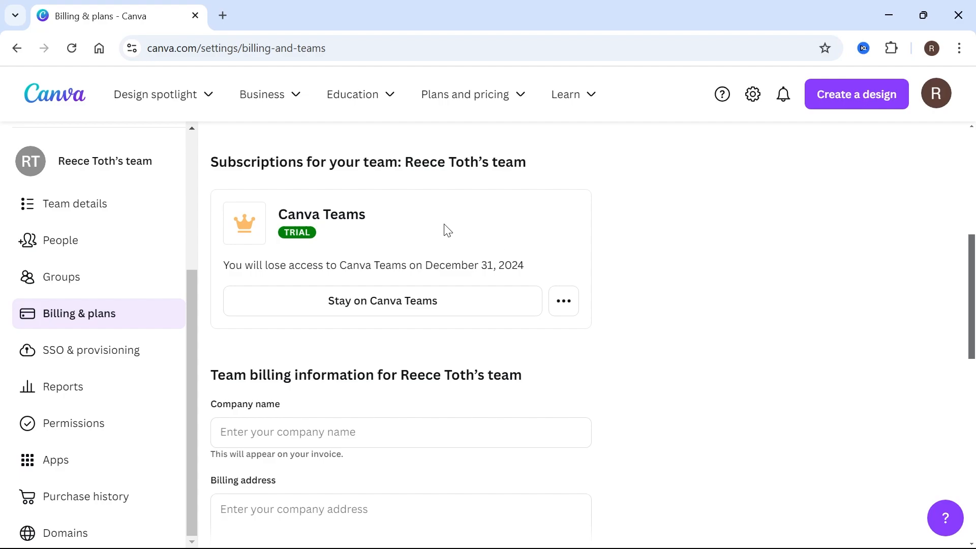
mouse_move(475, 241)
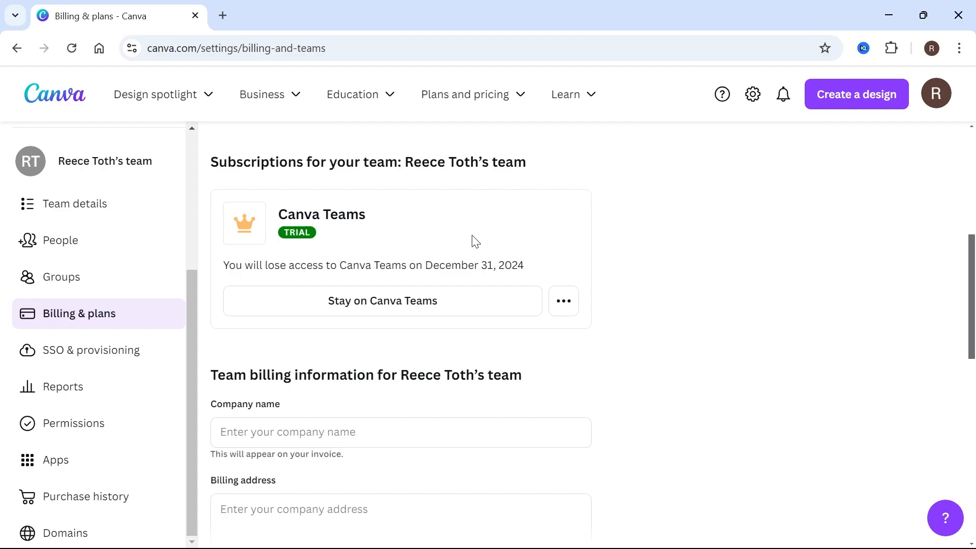
mouse_move(519, 216)
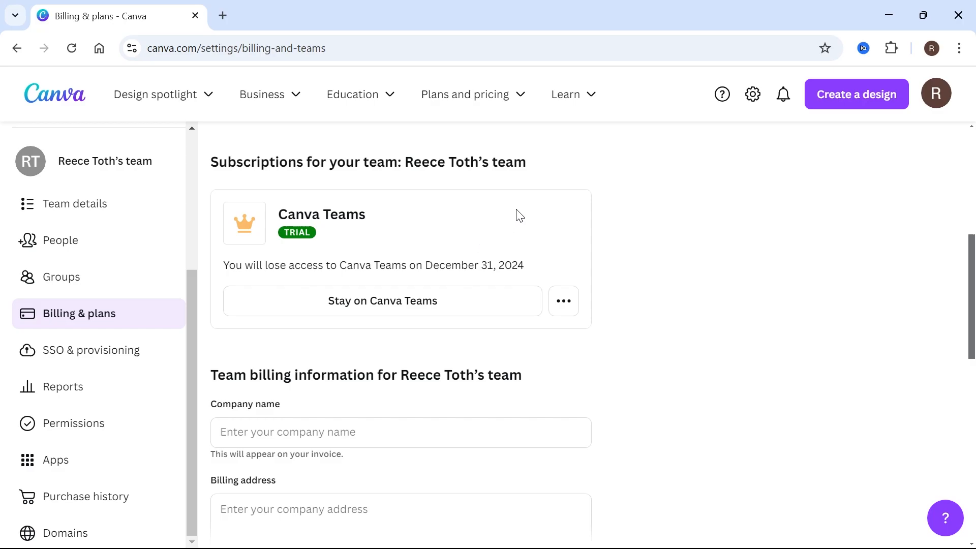
mouse_move(584, 207)
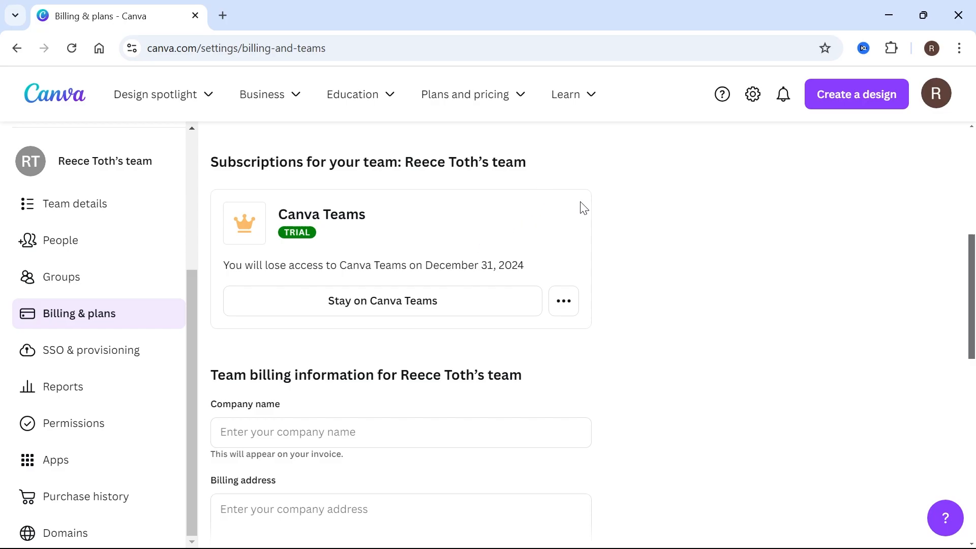